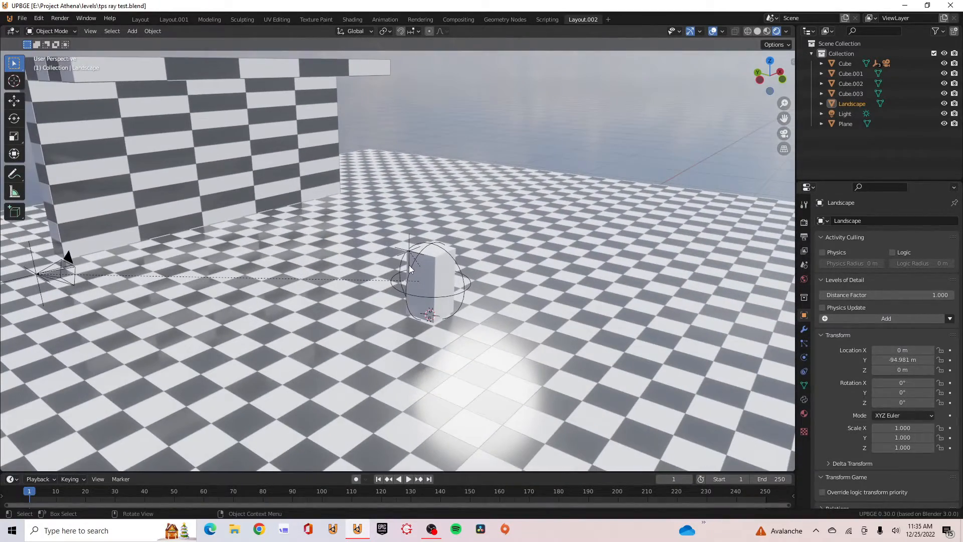
mouse_move(310, 272)
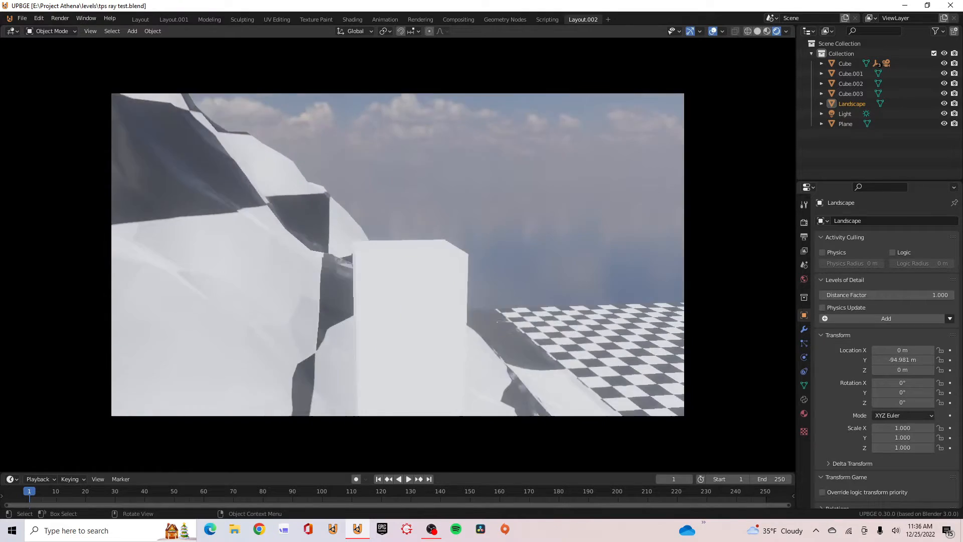
Step: Start a new General scene, delete the defaults, scale a plane by 10 and add a cube
left_click(21, 18)
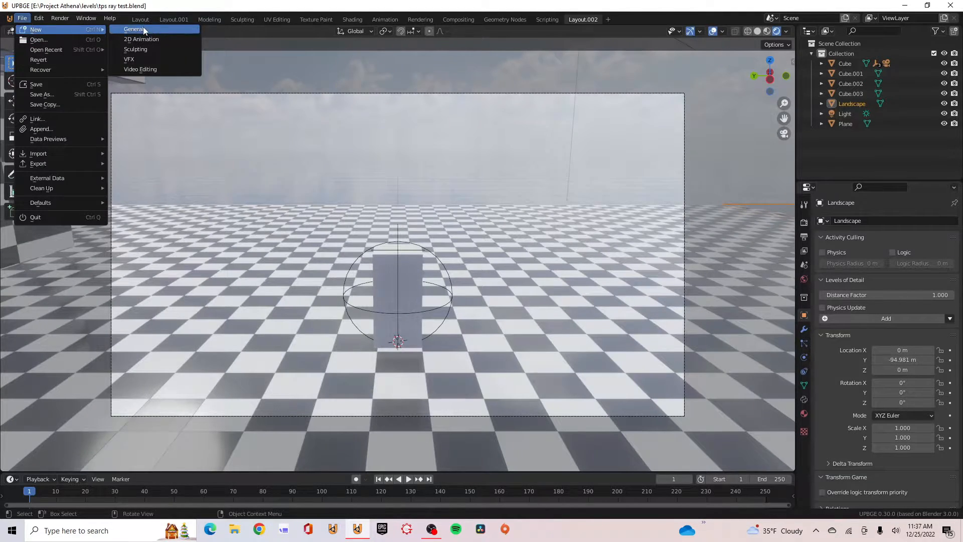
left_click(135, 29)
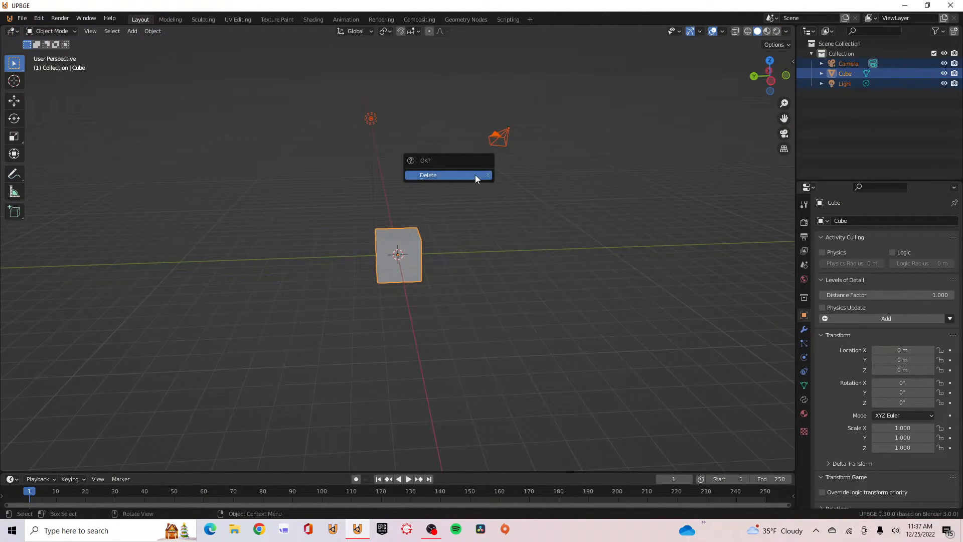
left_click(428, 174)
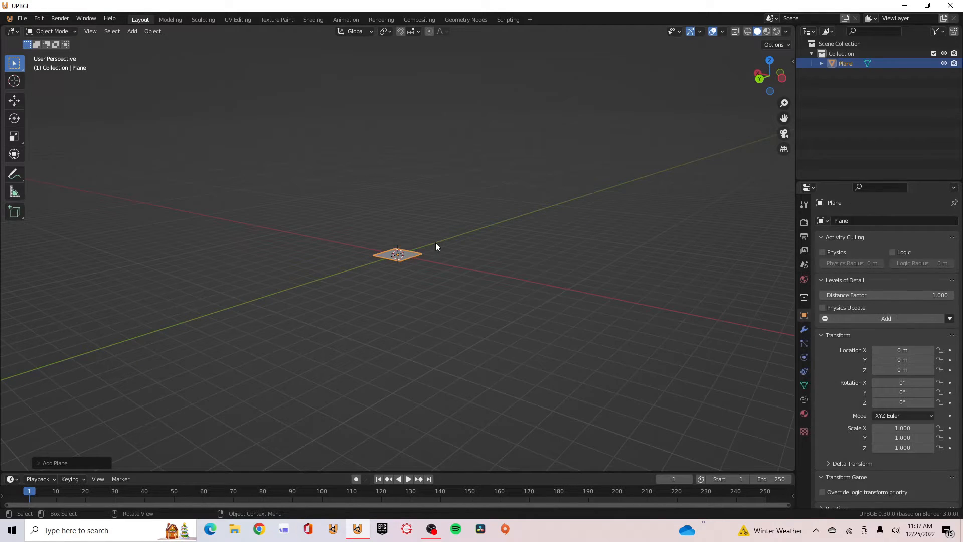
key("s")
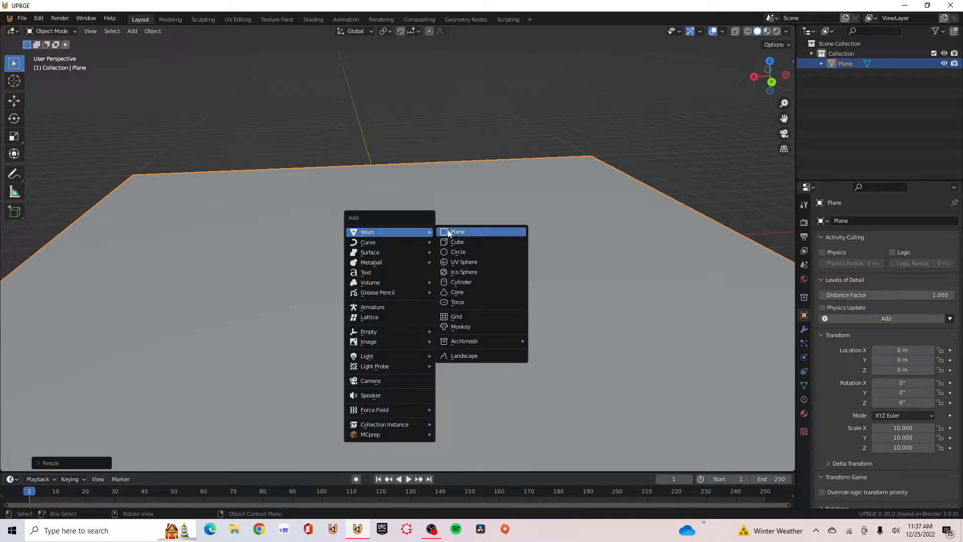
left_click(457, 241)
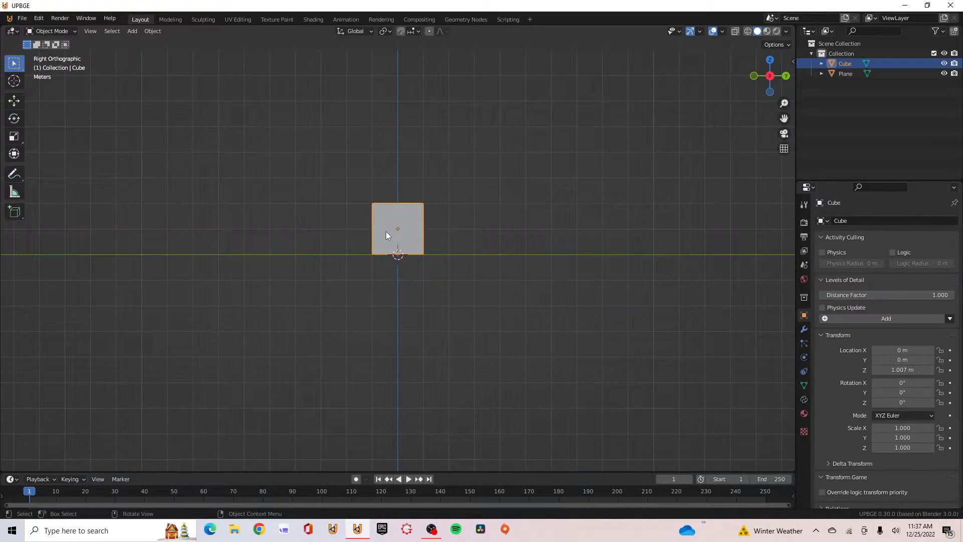
left_click(375, 277)
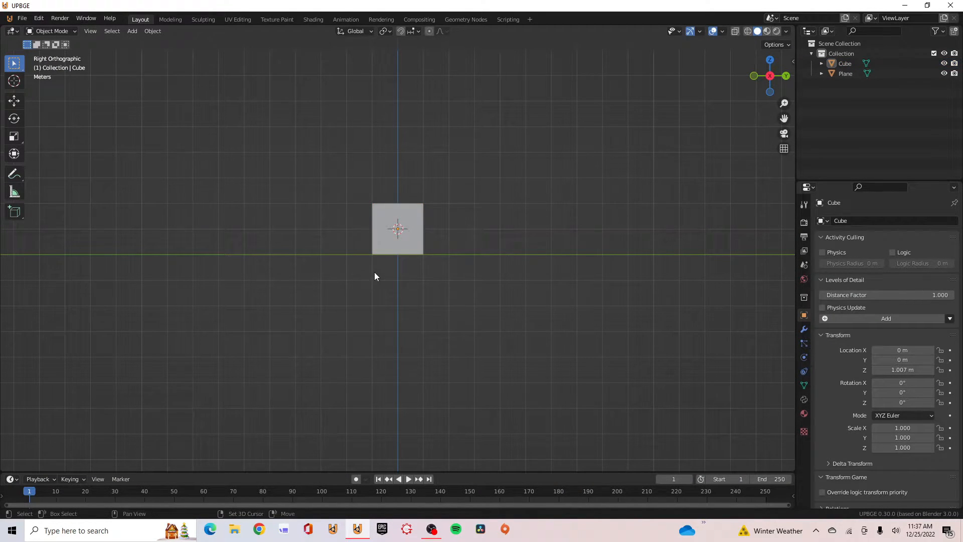
mouse_move(423, 225)
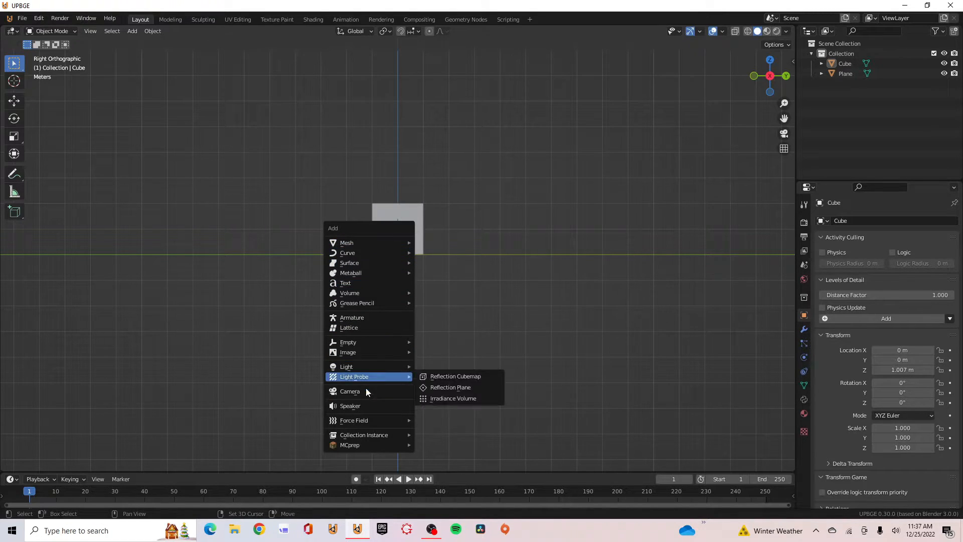
Step: Add a camera aimed down at the cube from a distance, then select the cube
left_click(350, 391)
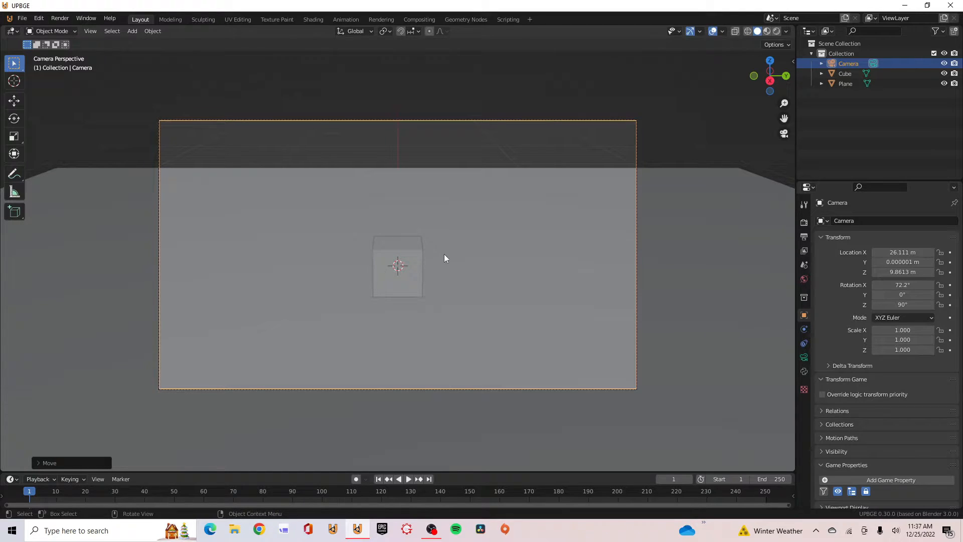
left_click(398, 266)
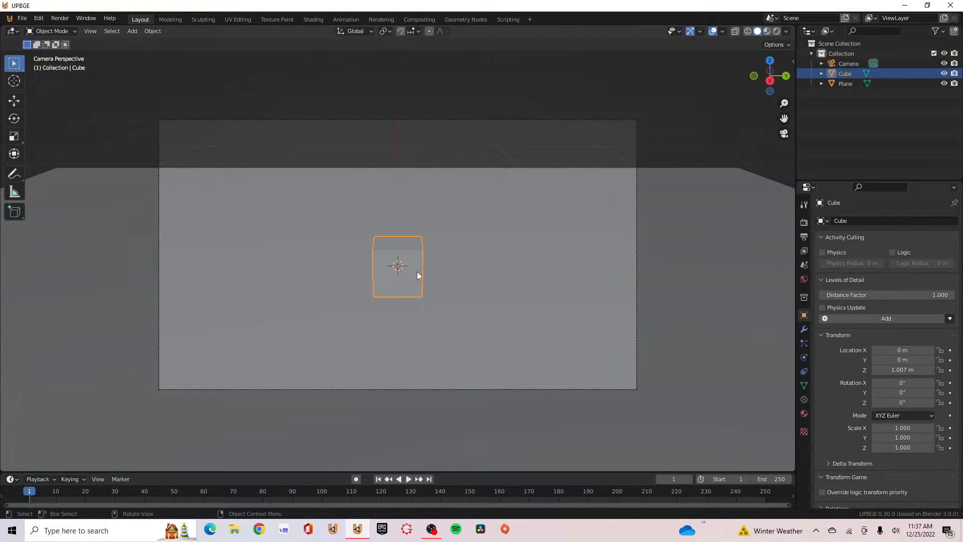
key("shift+a")
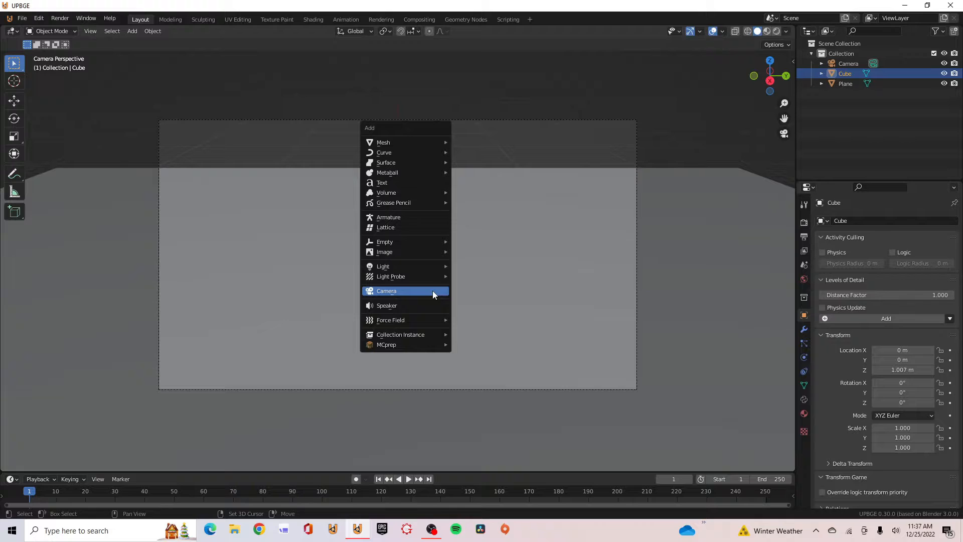
Step: Add a Sphere empty at the cube's origin and scale it to about 1.687
left_click(385, 241)
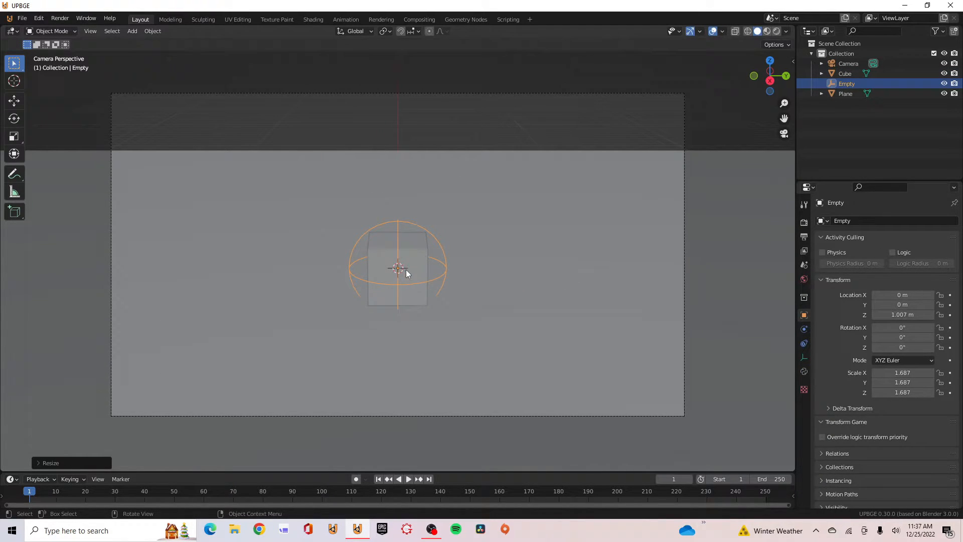
left_click(398, 252)
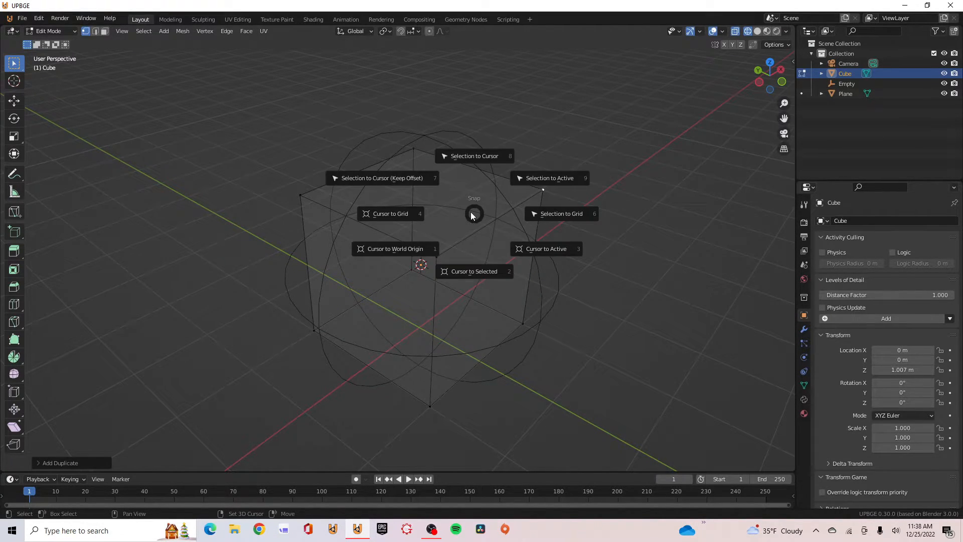
mouse_move(398, 178)
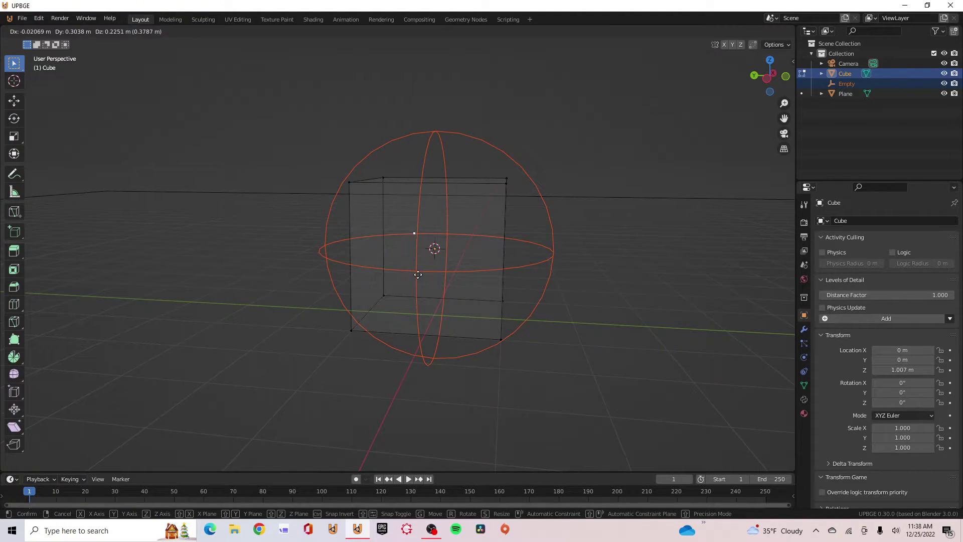
mouse_move(414, 283)
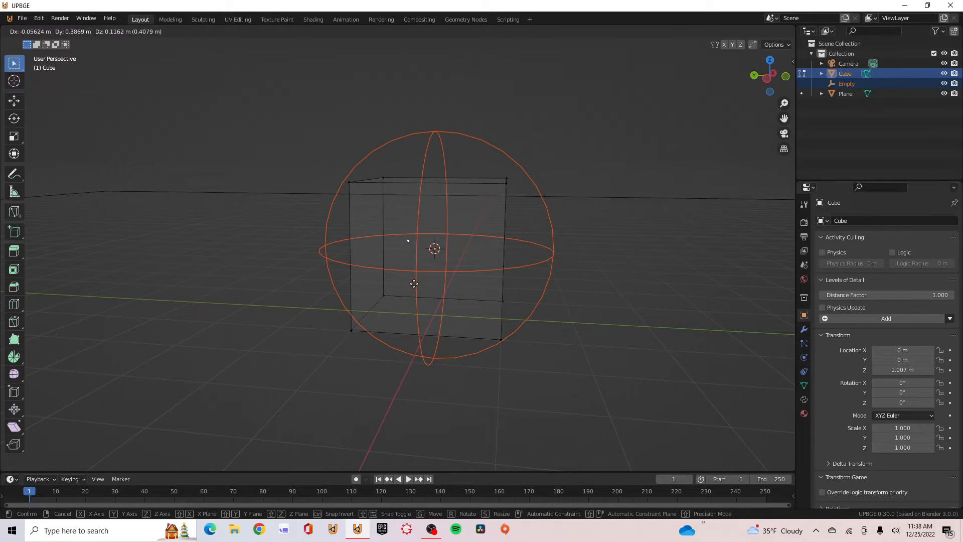
Step: Centre the sphere empty on the cube and parent it with Ctrl+P > Object
key("Tab")
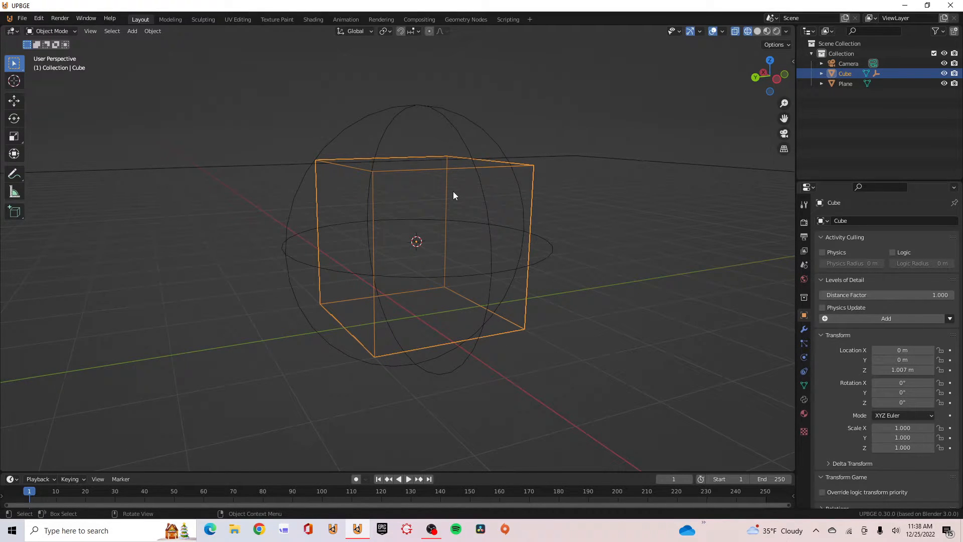
key("g")
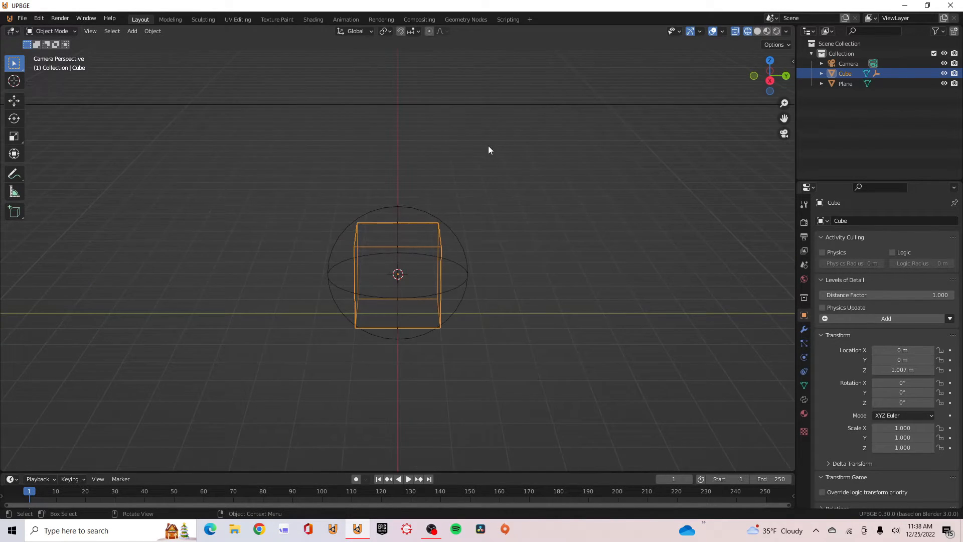
Step: Parent the camera to the Empty using Object (Keep Transform)
left_click(849, 63)
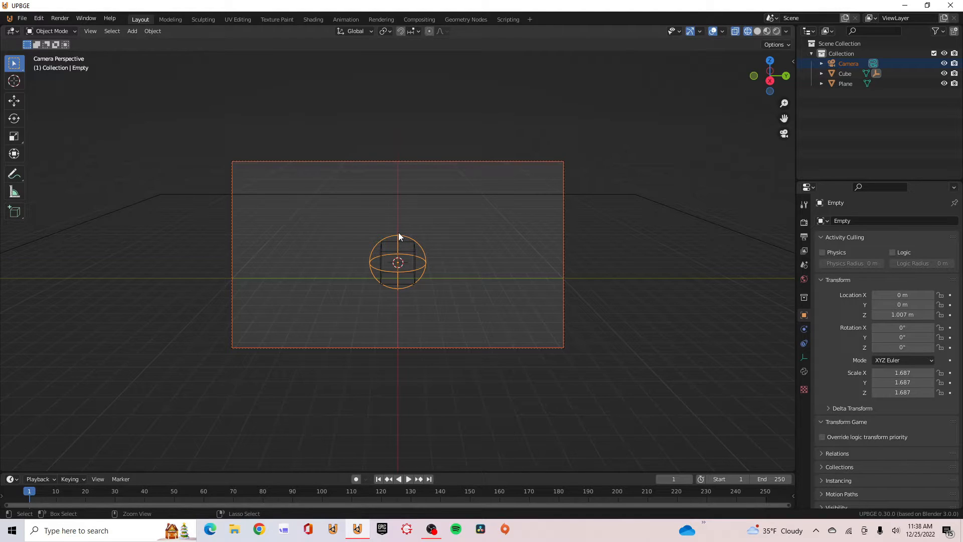
key("ctrl+p")
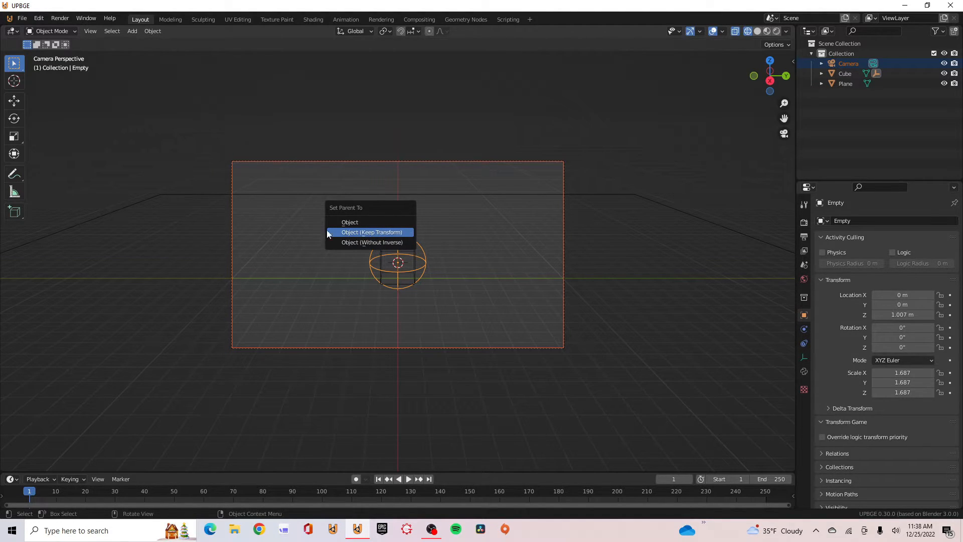
left_click(372, 232)
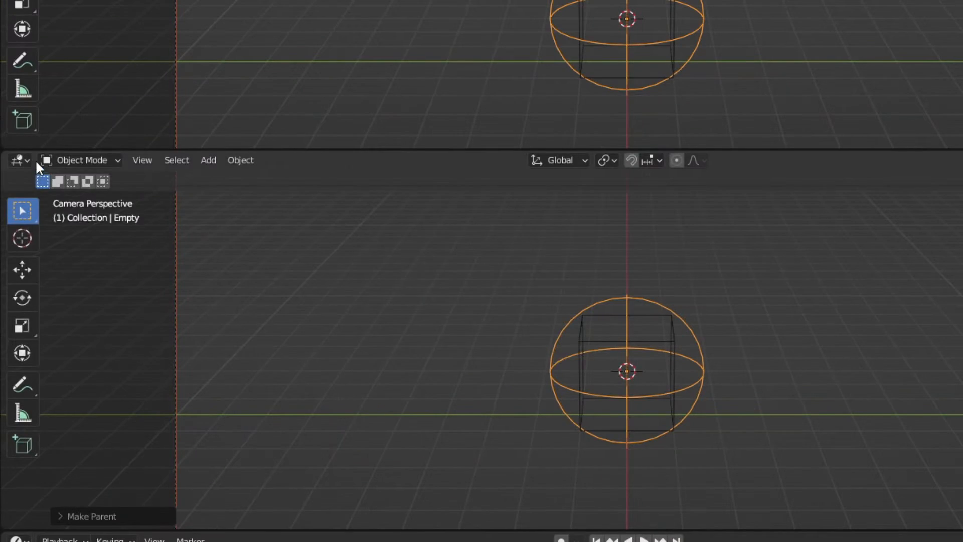
Step: Change the lower area's editor type to Logic Node Editor
left_click(18, 160)
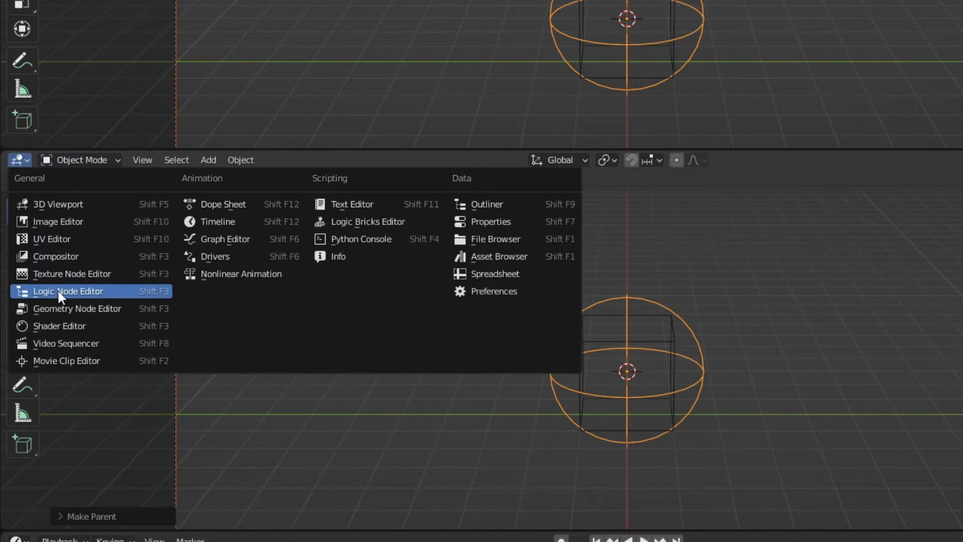
left_click(67, 291)
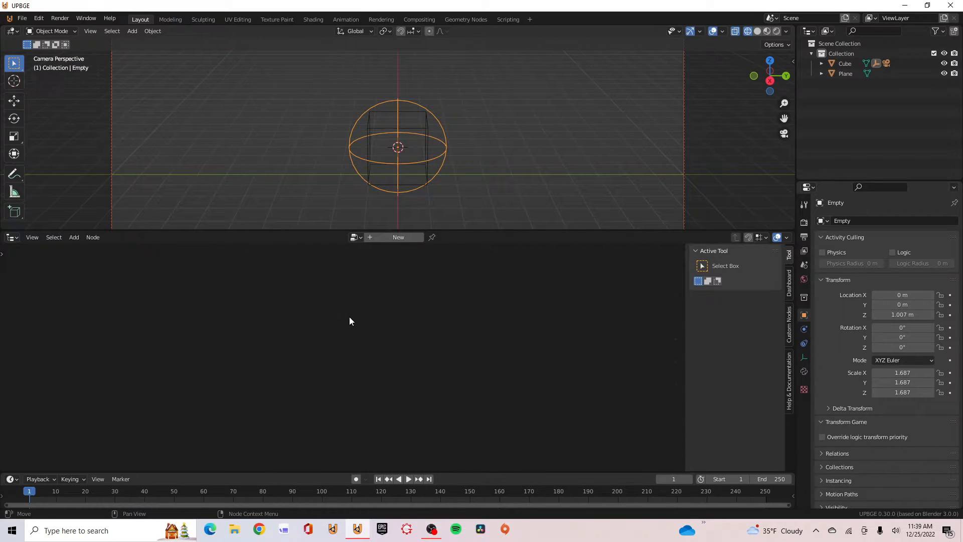
mouse_move(352, 329)
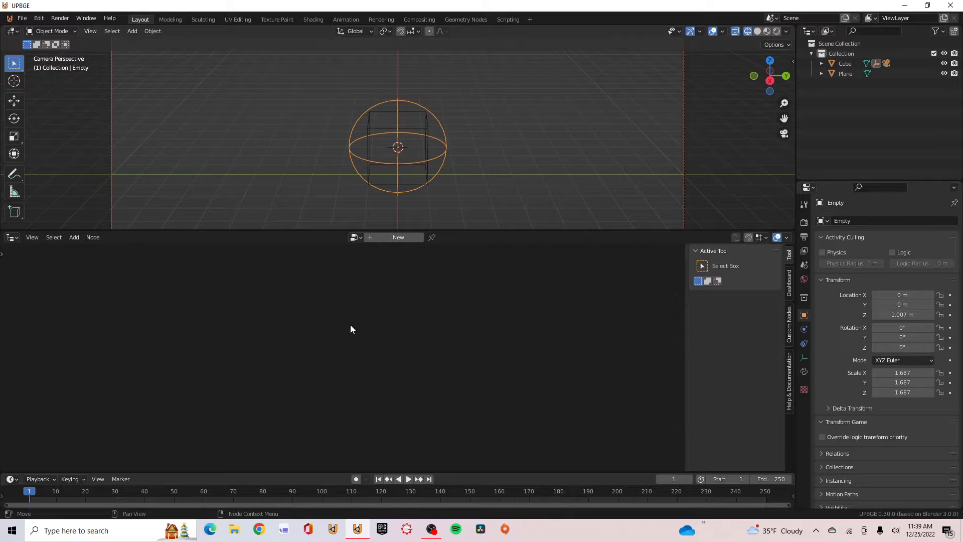
mouse_move(413, 272)
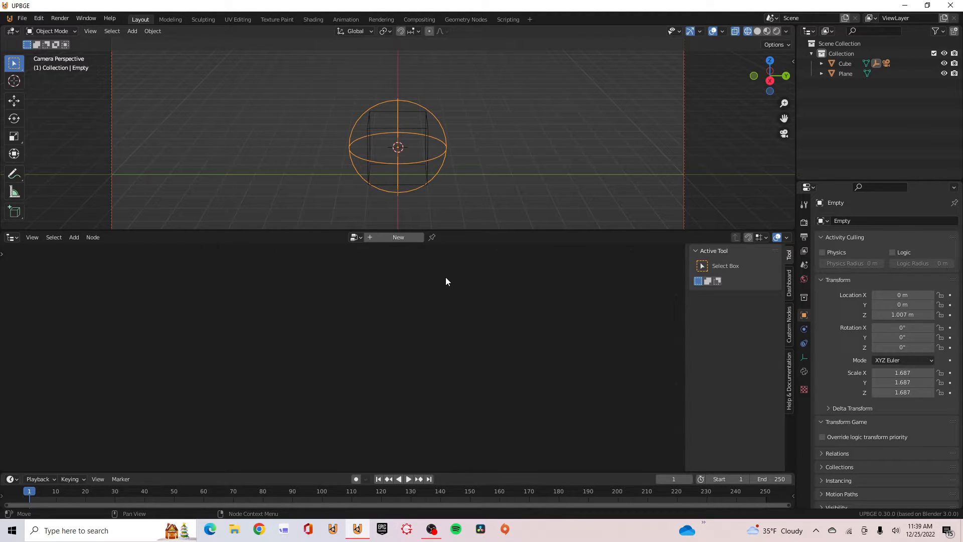
Step: Create a new logic tree linking a per-frame Moved node to a Look node targeting Empty
left_click(397, 238)
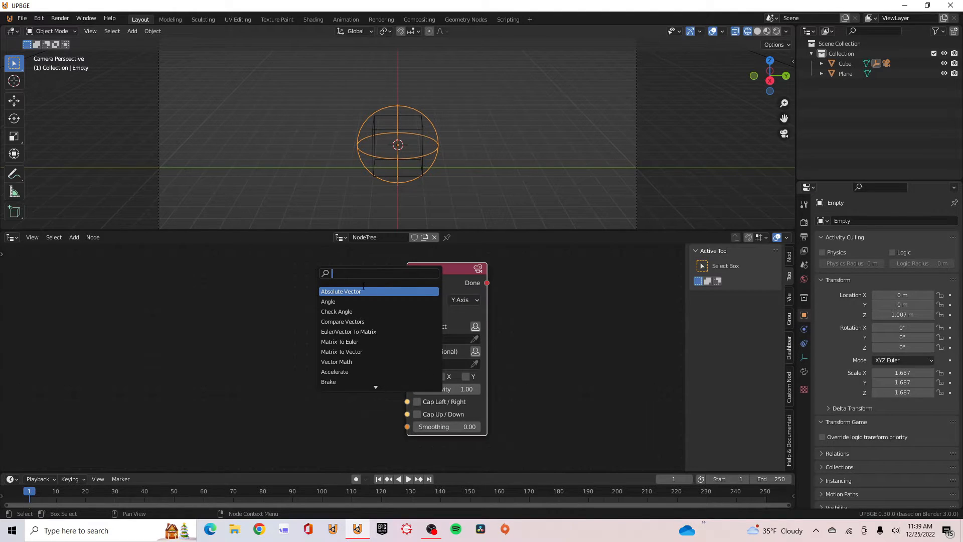
type("mo")
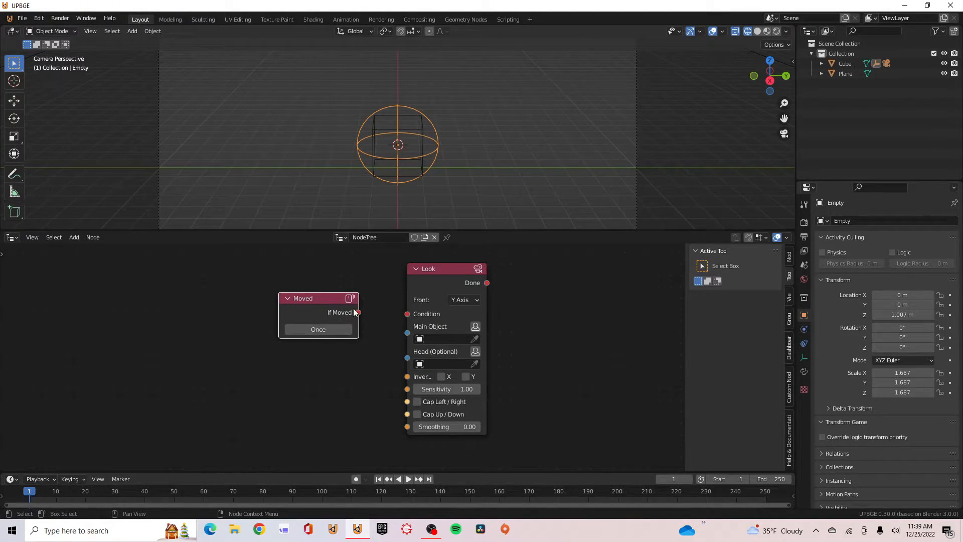
left_click(318, 329)
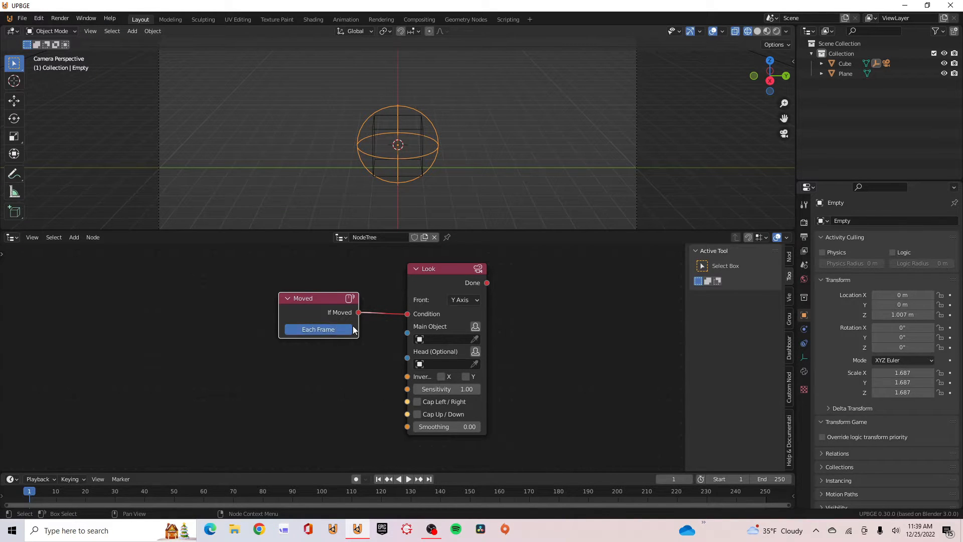
mouse_move(319, 301)
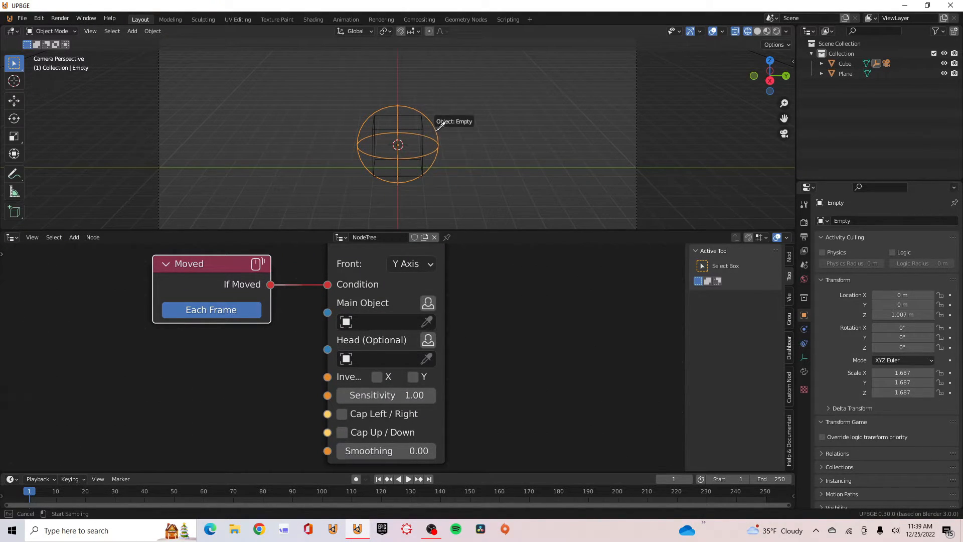
left_click(380, 322)
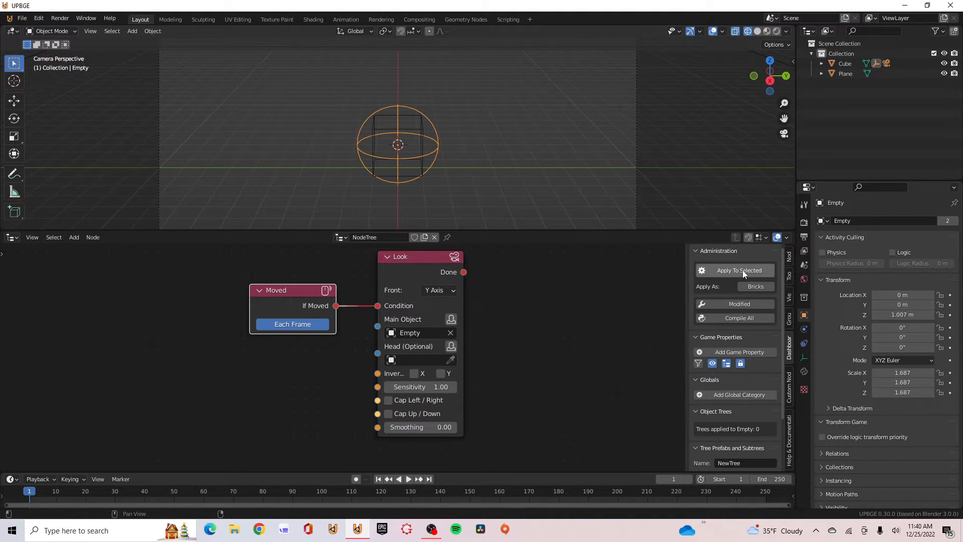
Step: Apply the tree to the Empty as a Component, with Look Front X Axis and Invert Y
left_click(755, 286)
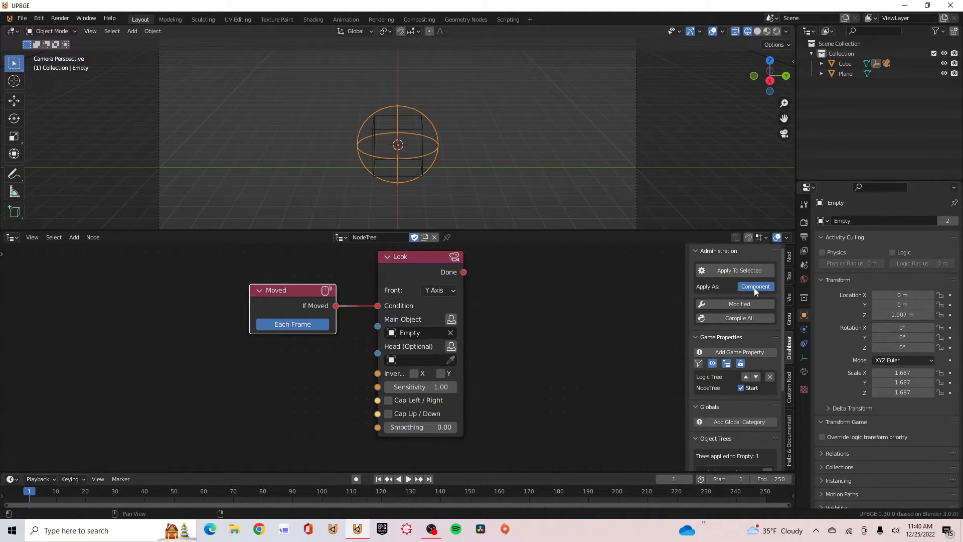
left_click(734, 304)
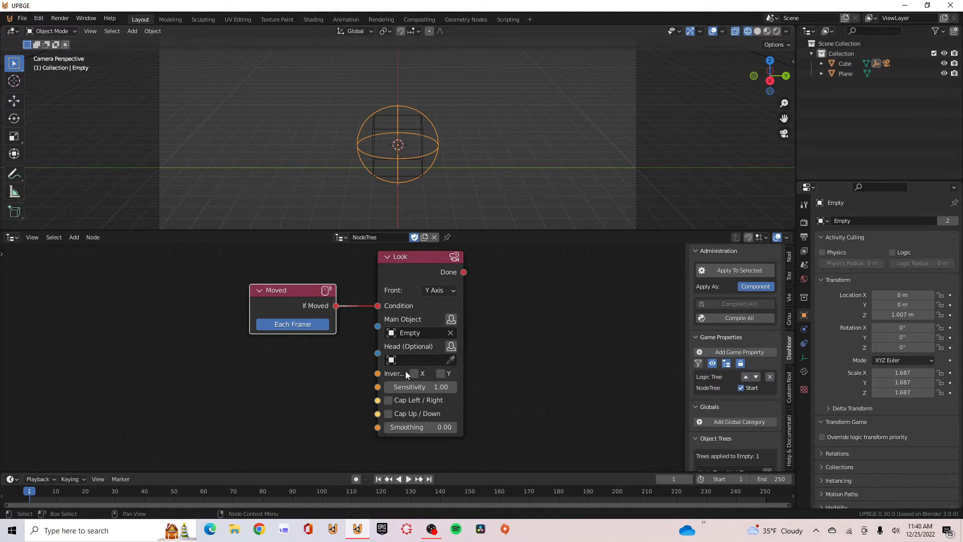
left_click(437, 290)
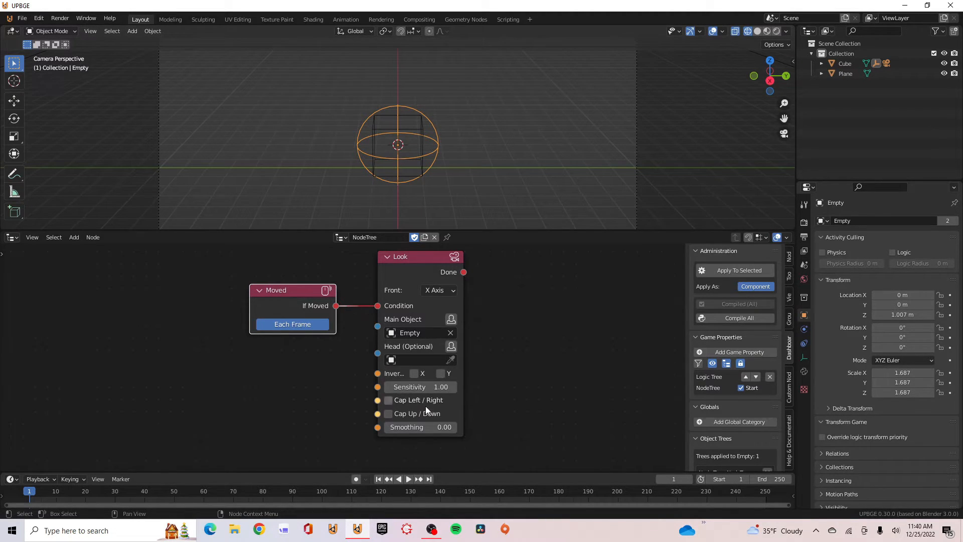
left_click(441, 373)
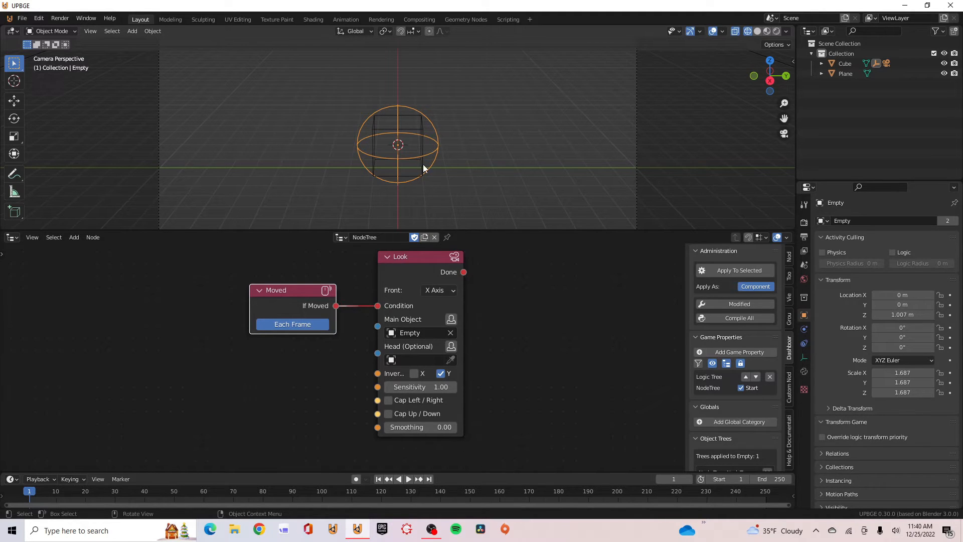
mouse_move(415, 171)
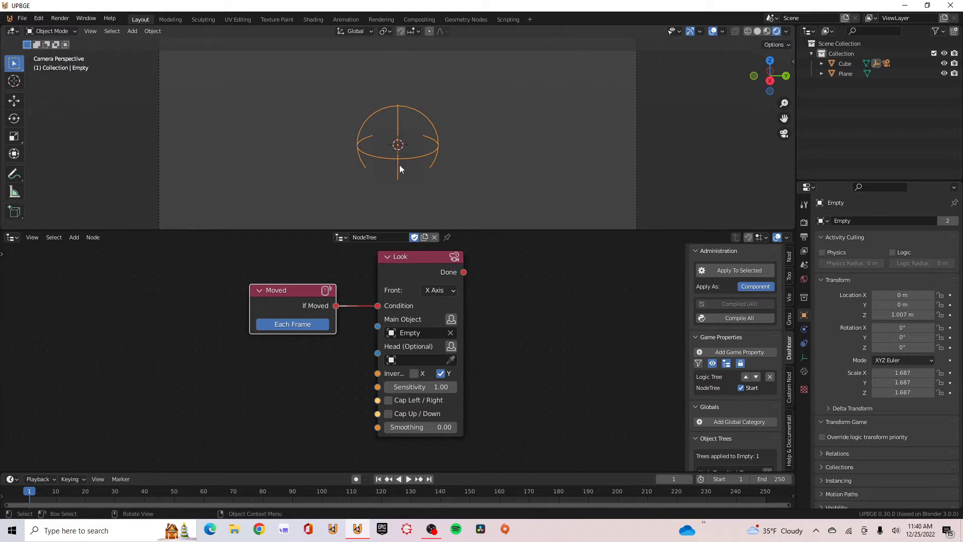
Step: Add an empty at the camera, duplicate it lower near the cube, and select both
left_click(132, 31)
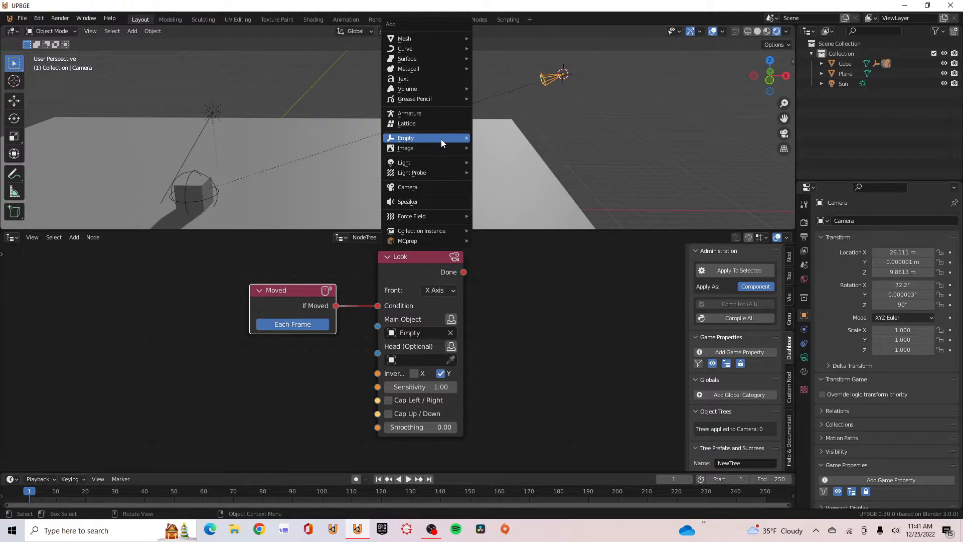
left_click(406, 138)
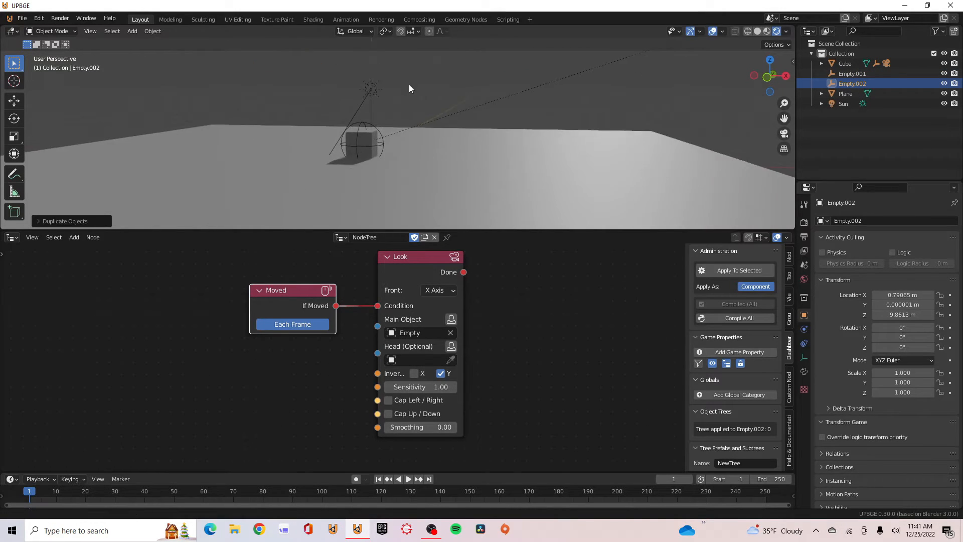
key("g")
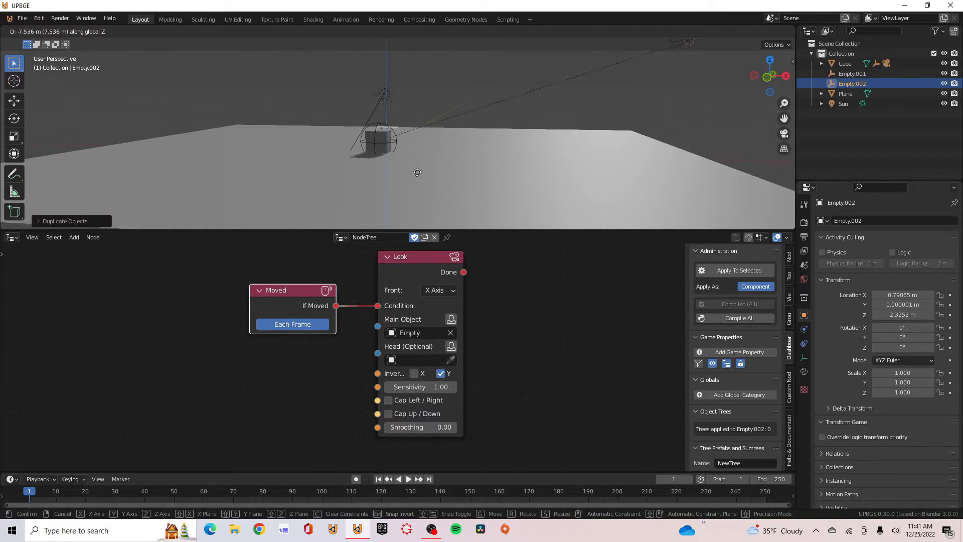
left_click(417, 172)
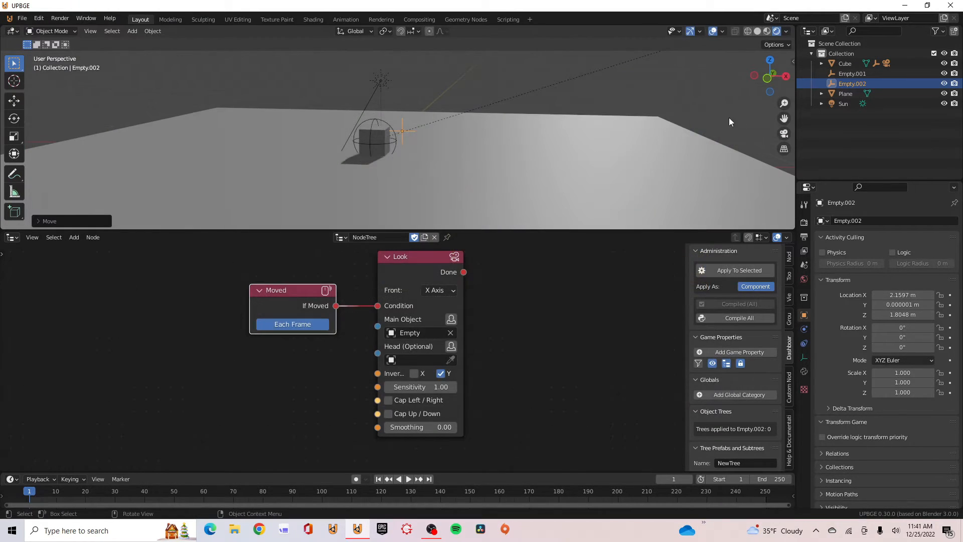
left_click(852, 73)
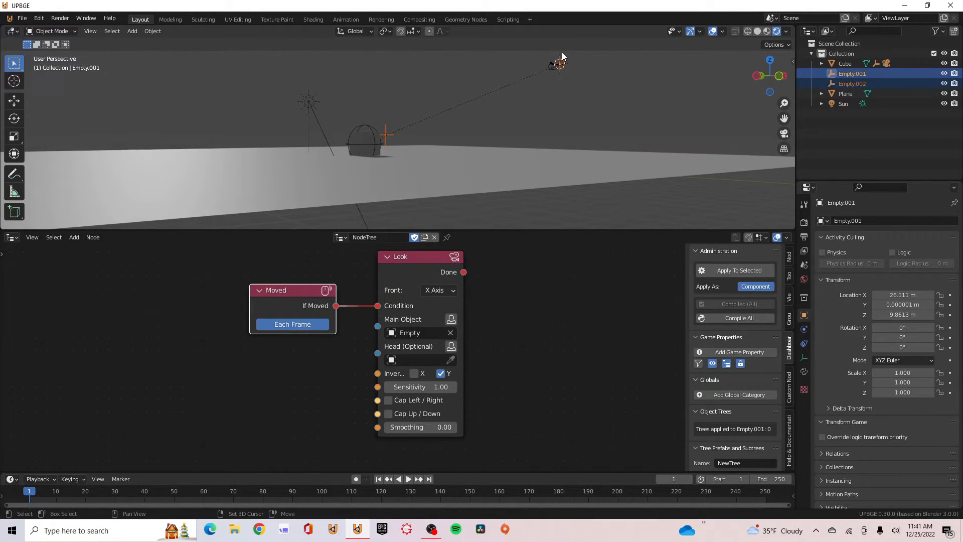
left_click(351, 147)
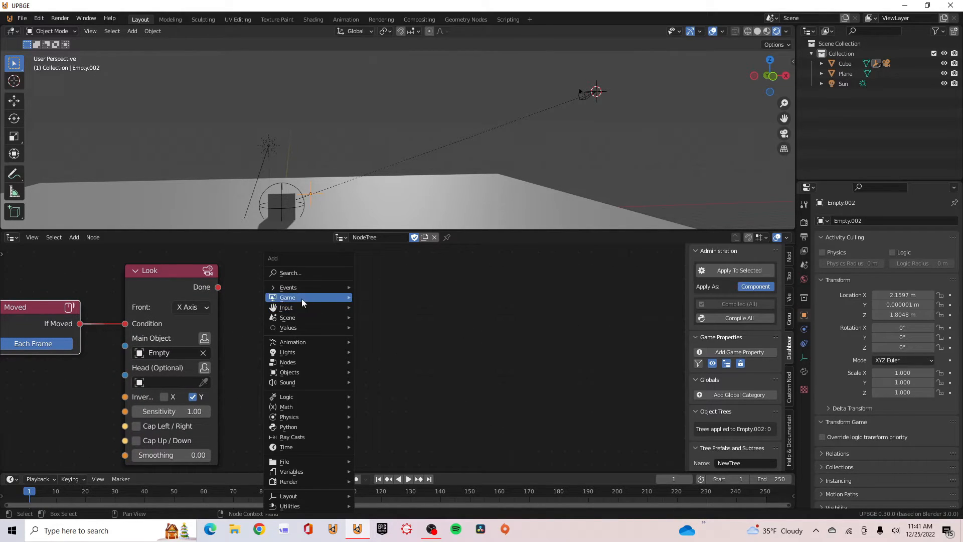
Step: Add Ray, two Get Position and On Update nodes, linked to Condition, Origin and Aim
left_click(287, 297)
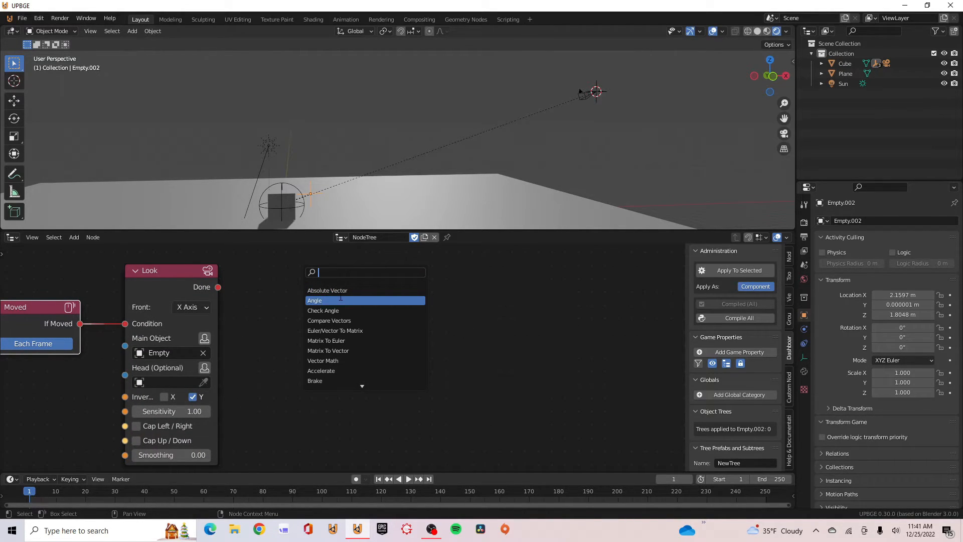
type("ray")
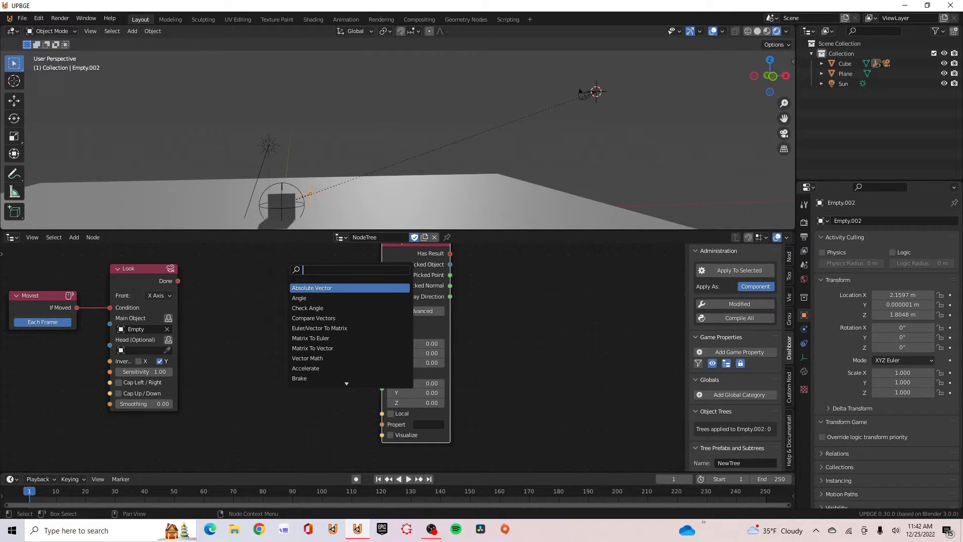
type("get pos")
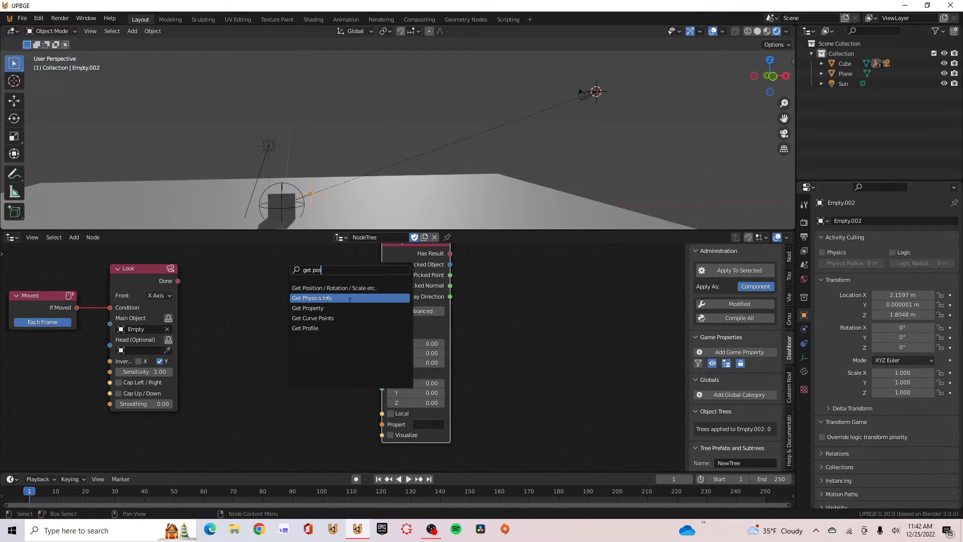
left_click(334, 288)
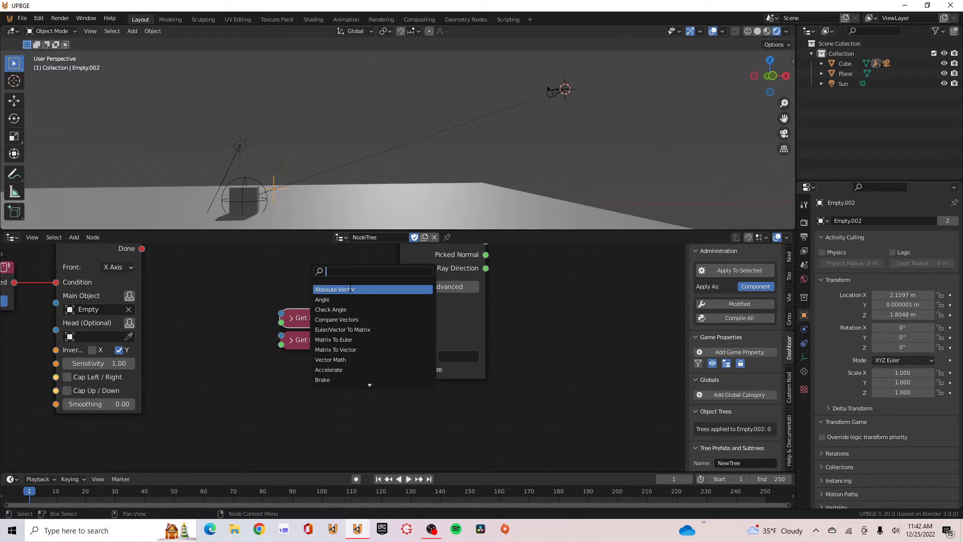
type("or")
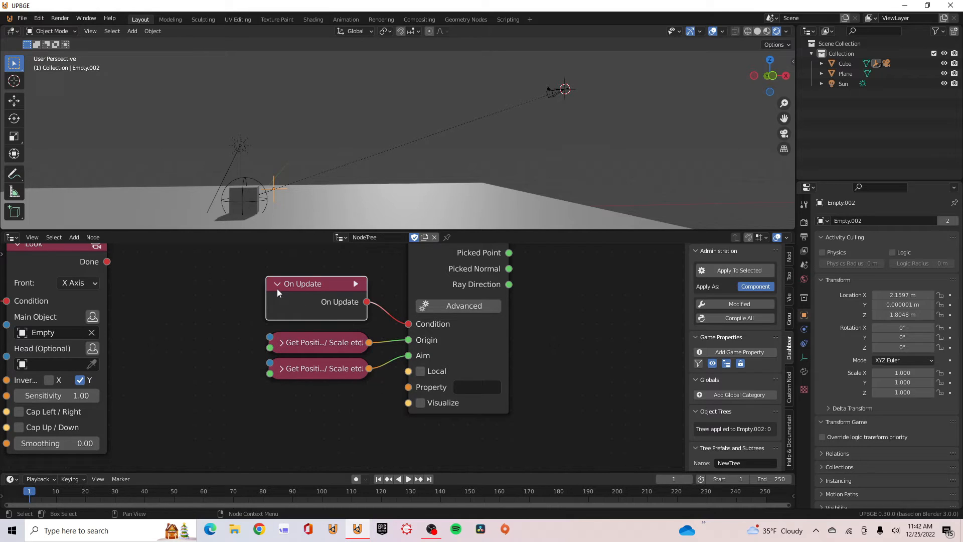
Step: Add a Set Position node from the node search and set its Object to Camera
left_click(277, 283)
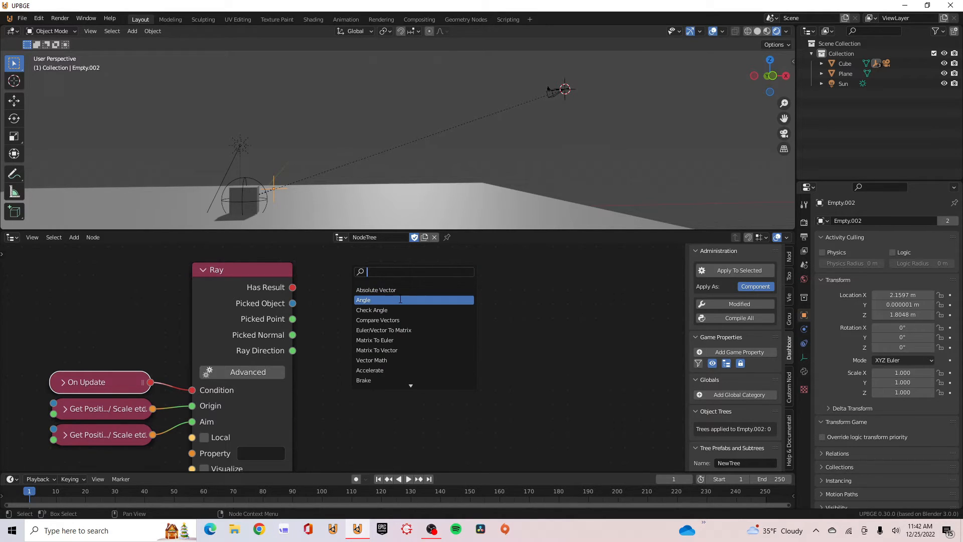
type("set")
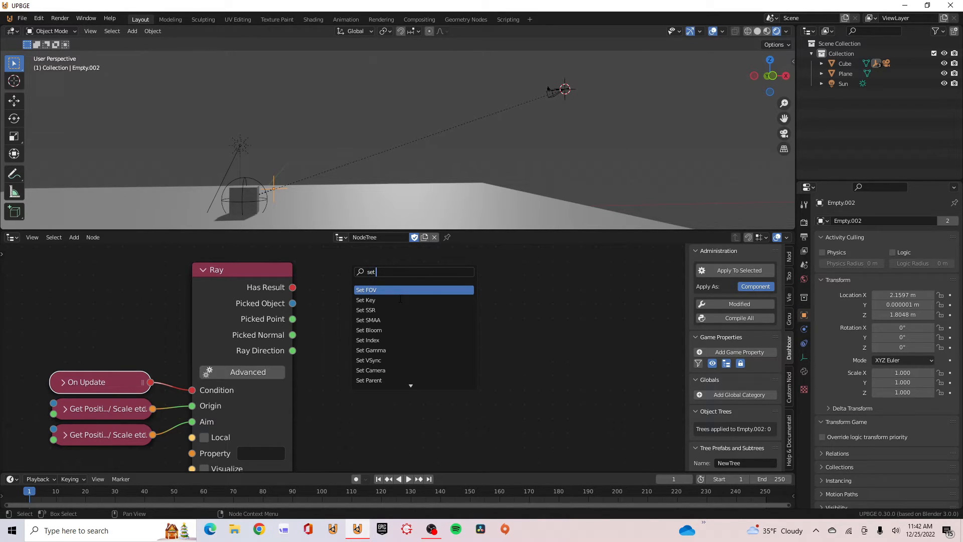
type("pos")
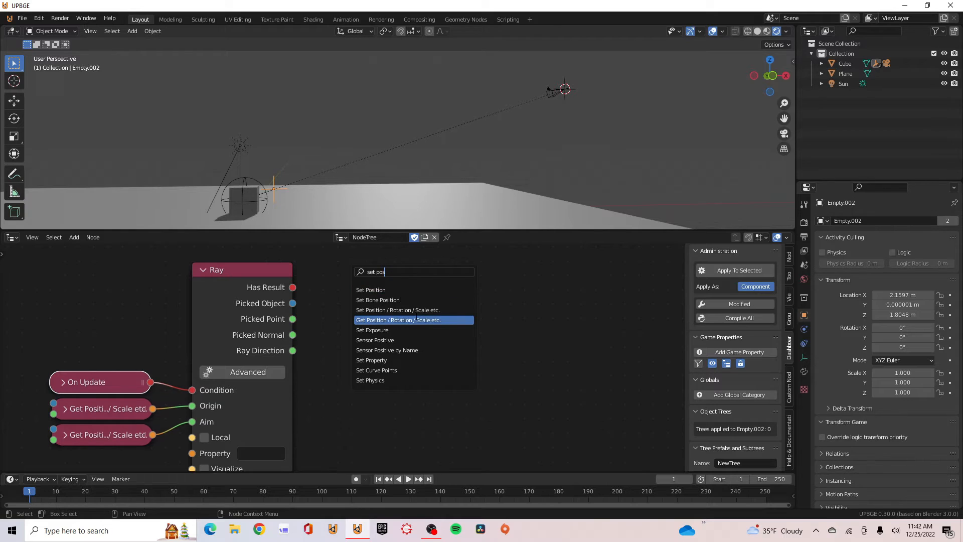
left_click(398, 320)
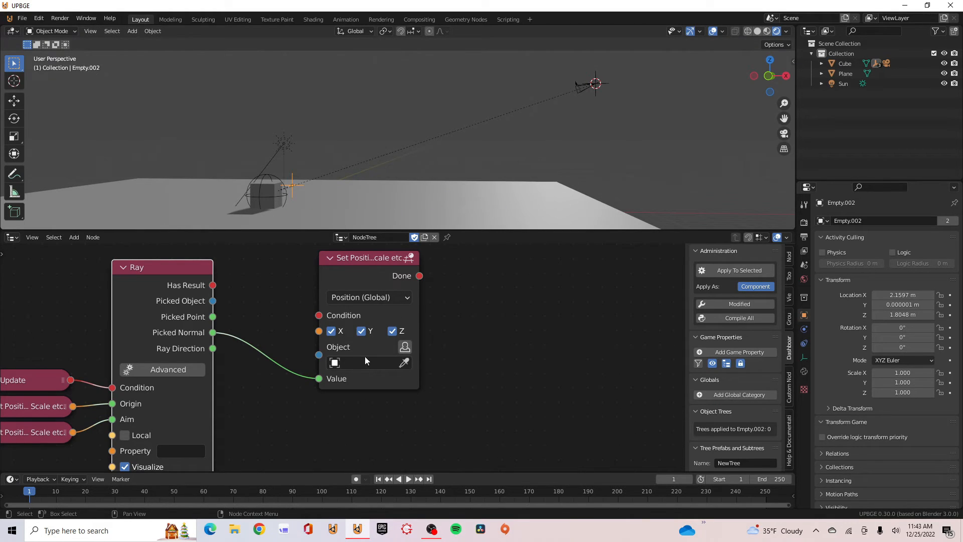
left_click(403, 362)
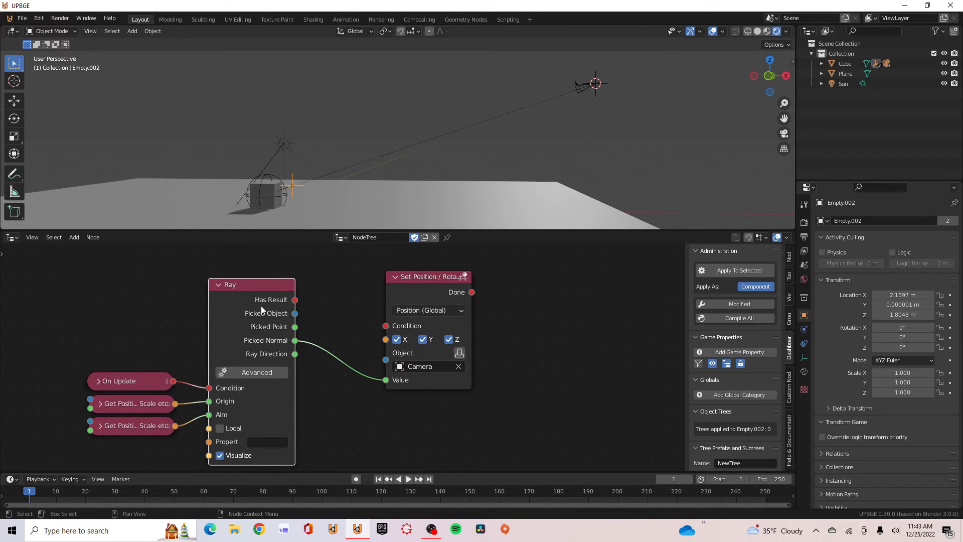
mouse_move(295, 301)
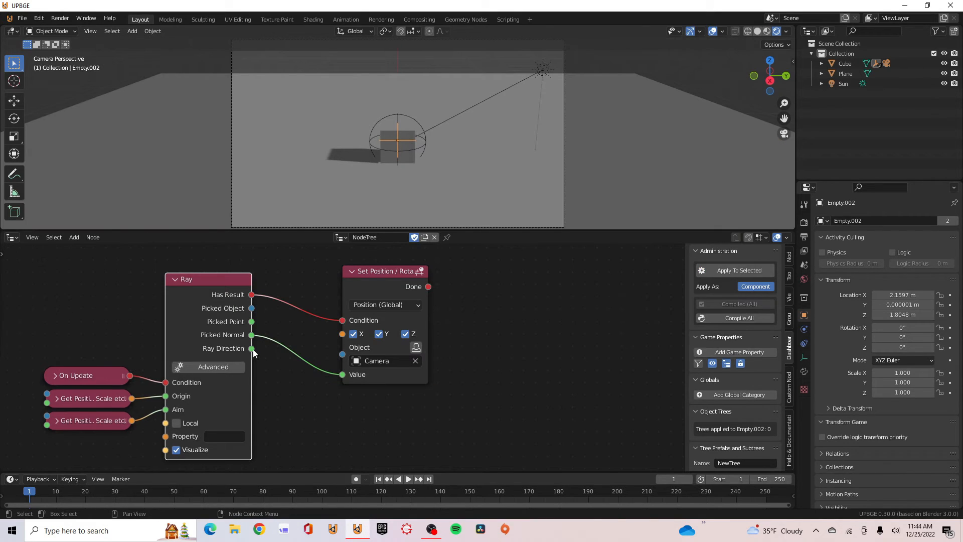
mouse_move(285, 318)
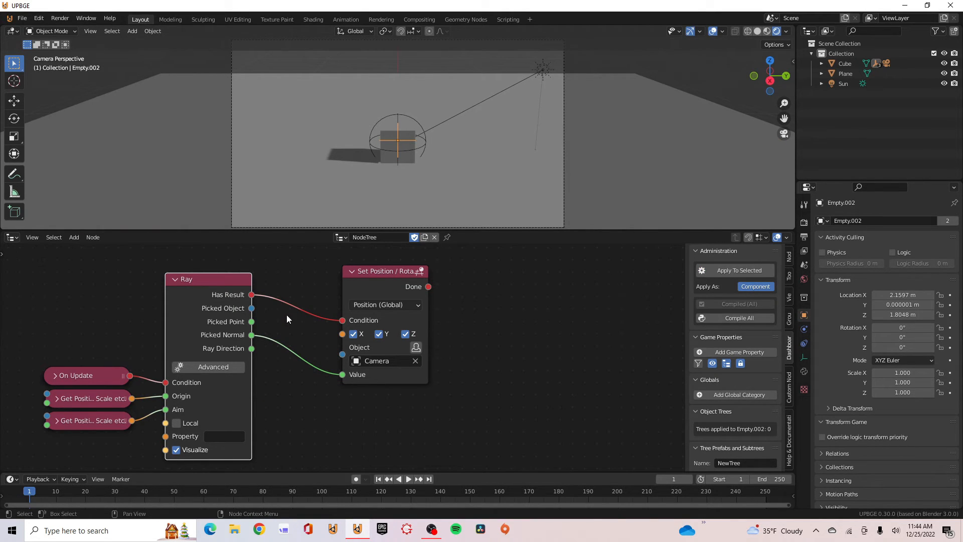